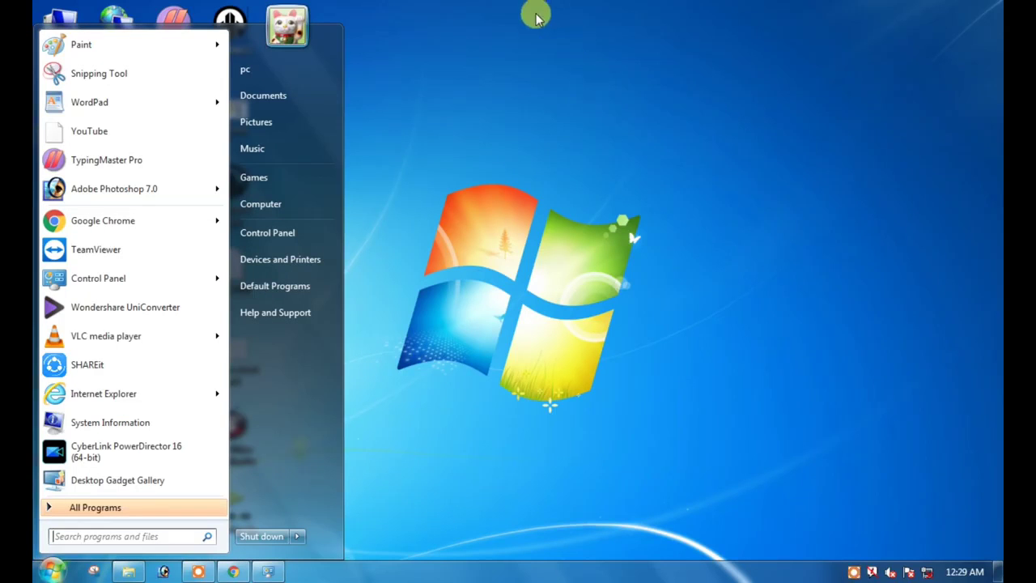
Open Control Panel from the Start menu and switch View by to Small icons
click(52, 570)
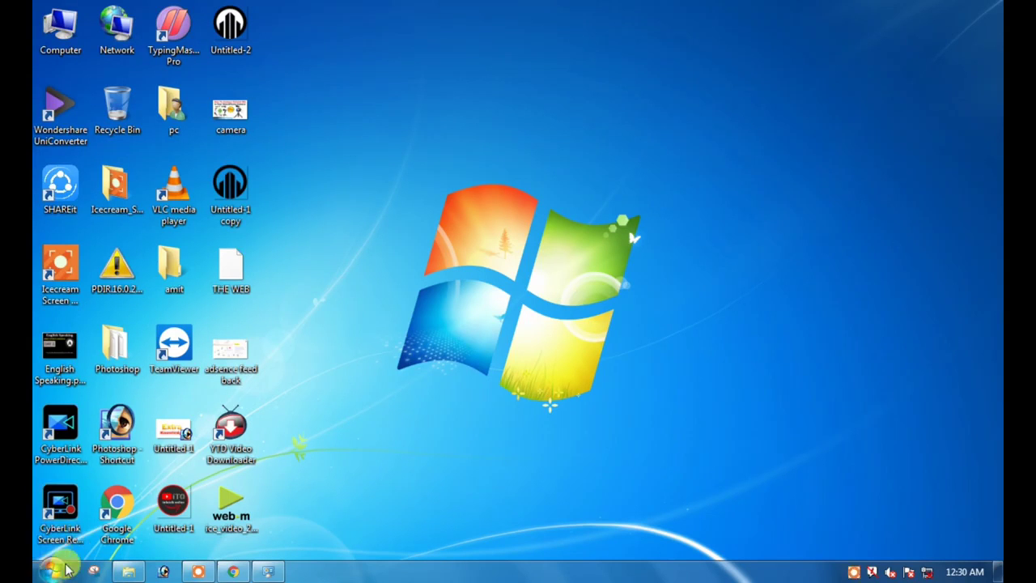
click(55, 570)
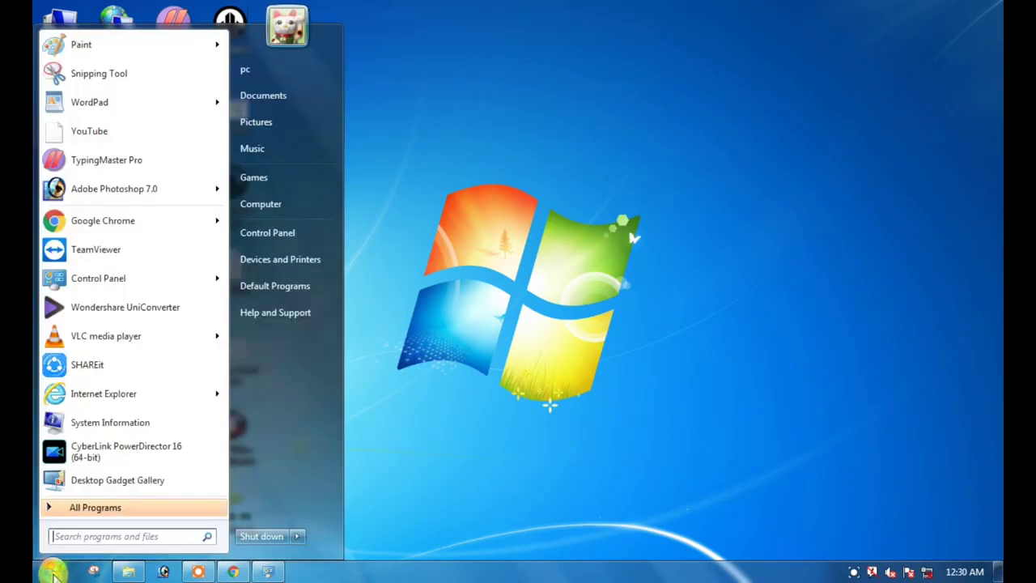
mouse_move(280, 259)
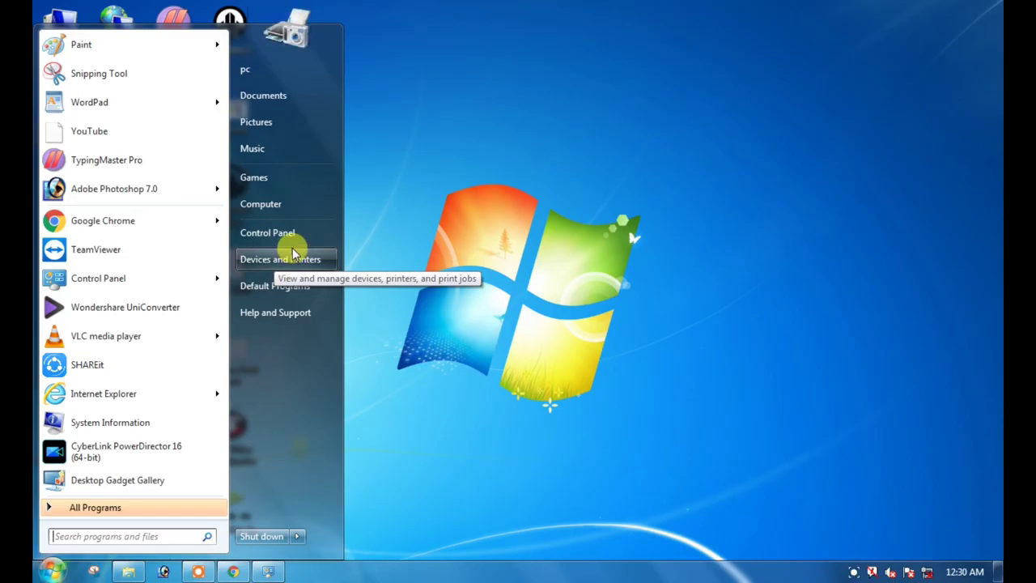
mouse_move(267, 233)
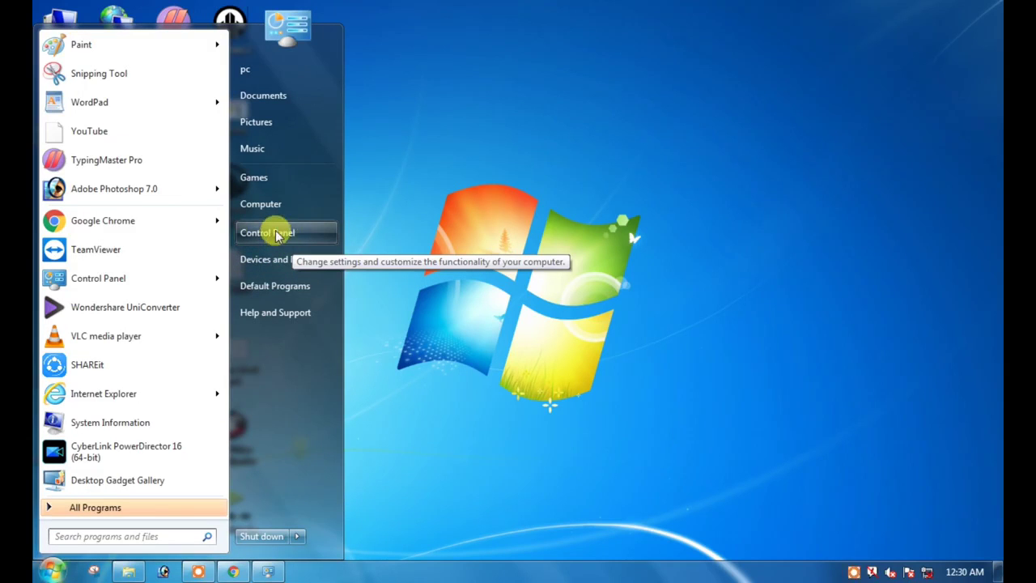
click(267, 233)
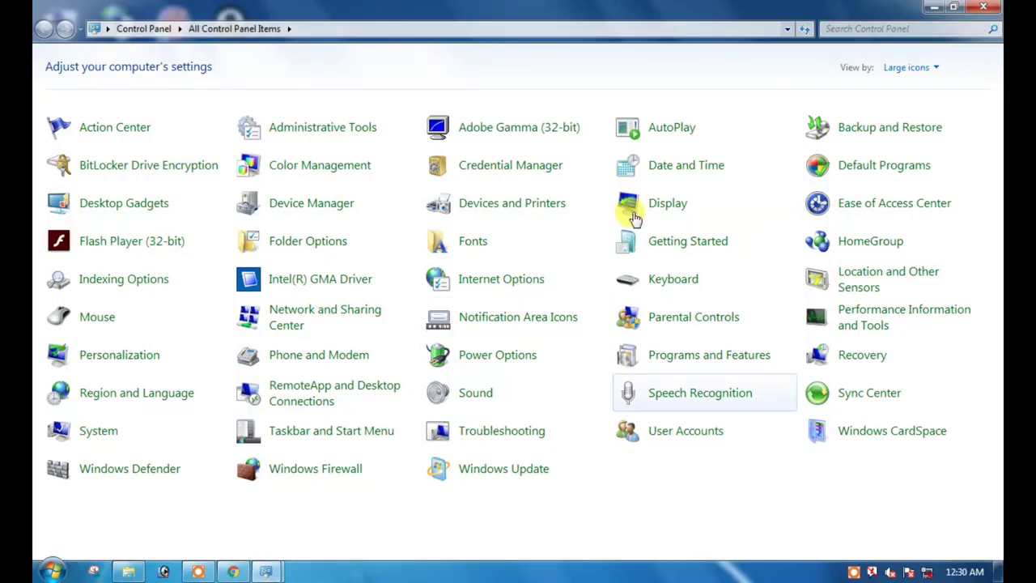
mouse_move(931, 73)
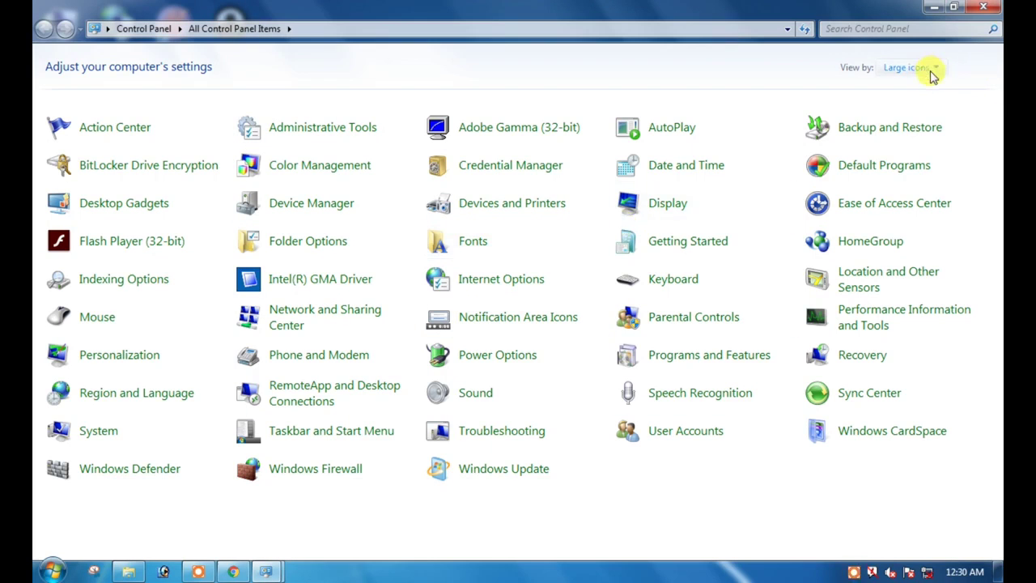
click(910, 68)
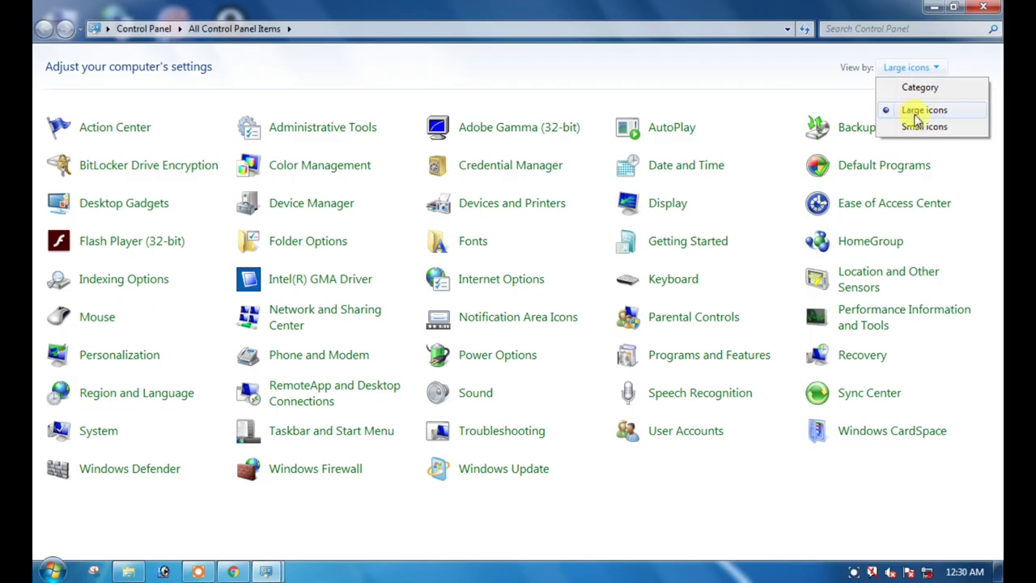
click(925, 126)
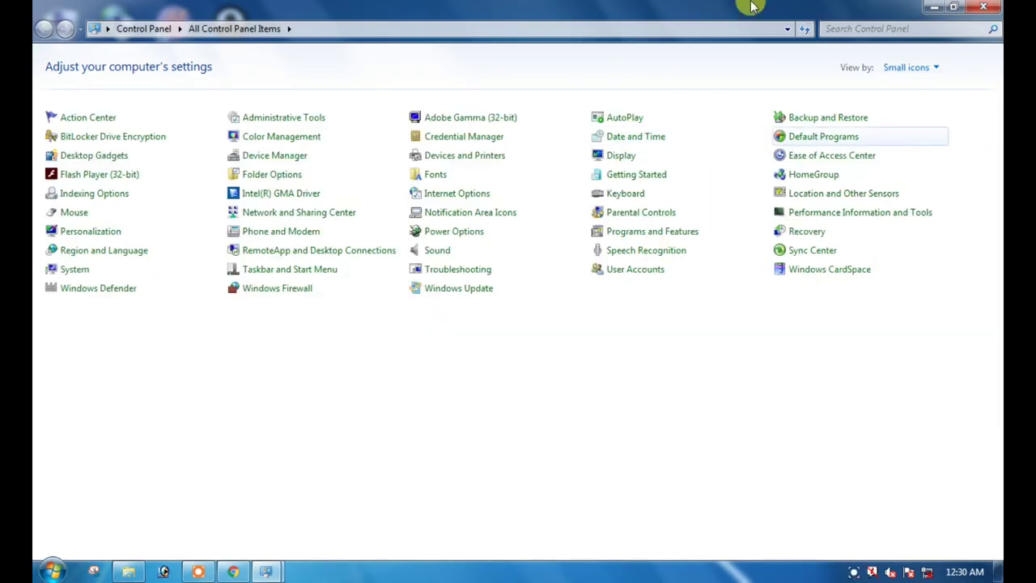
mouse_move(850, 130)
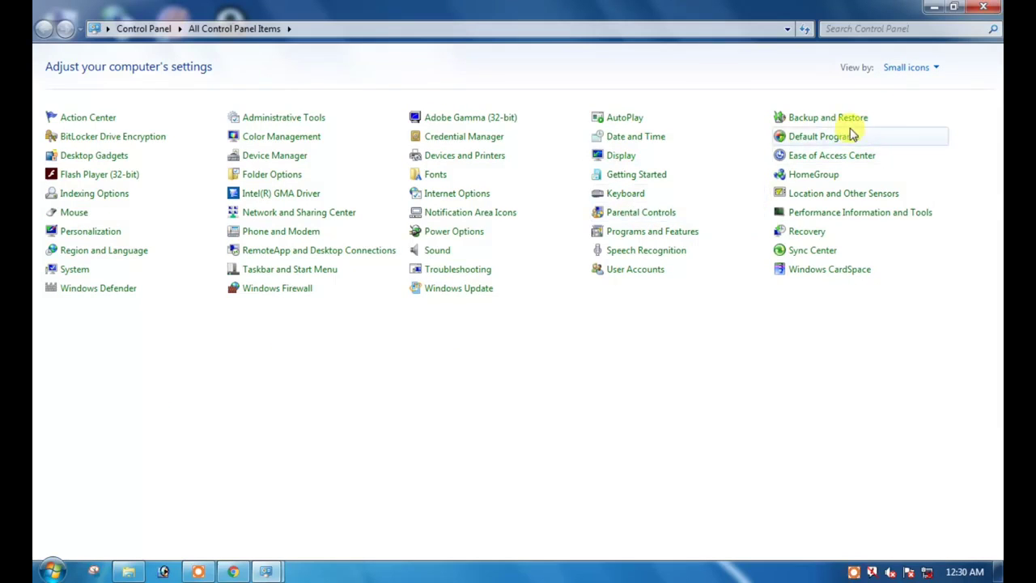
mouse_move(201, 288)
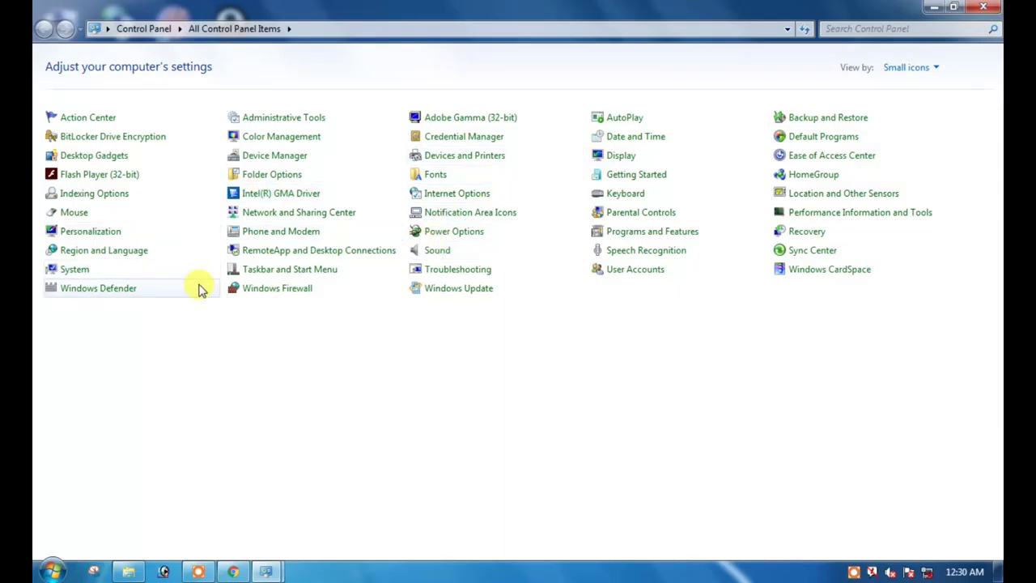
mouse_move(697, 379)
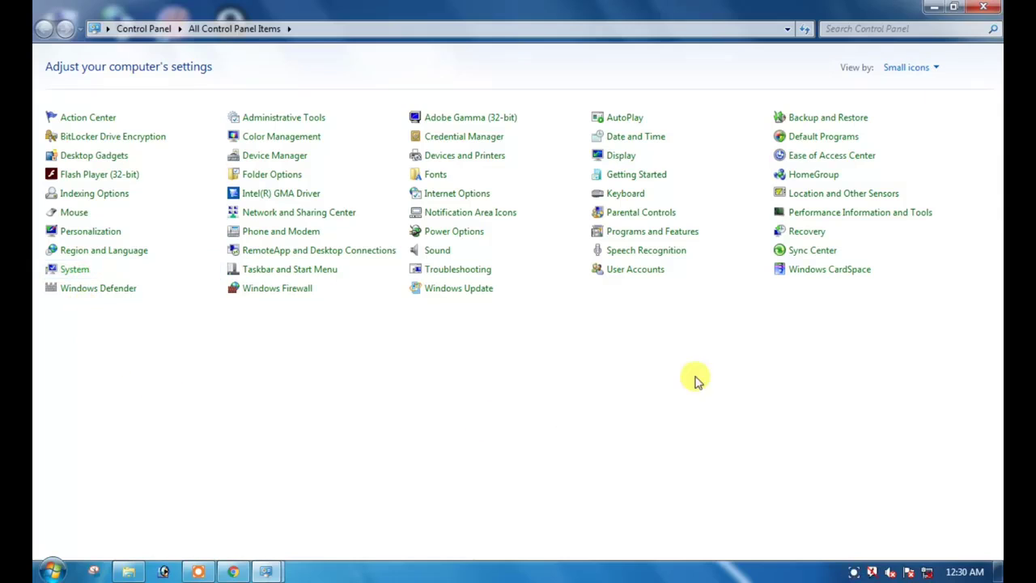
mouse_move(841, 256)
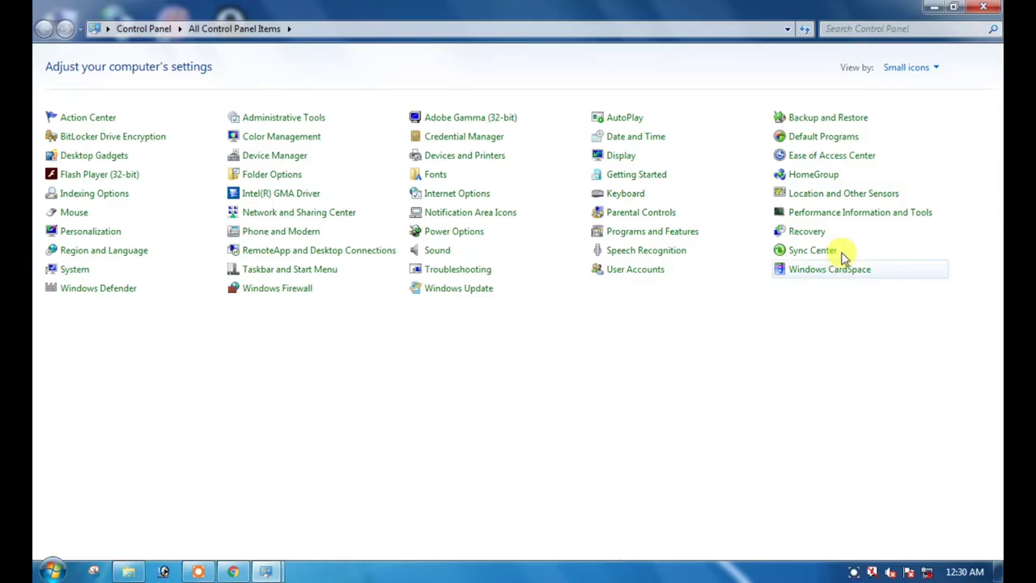
mouse_move(634, 269)
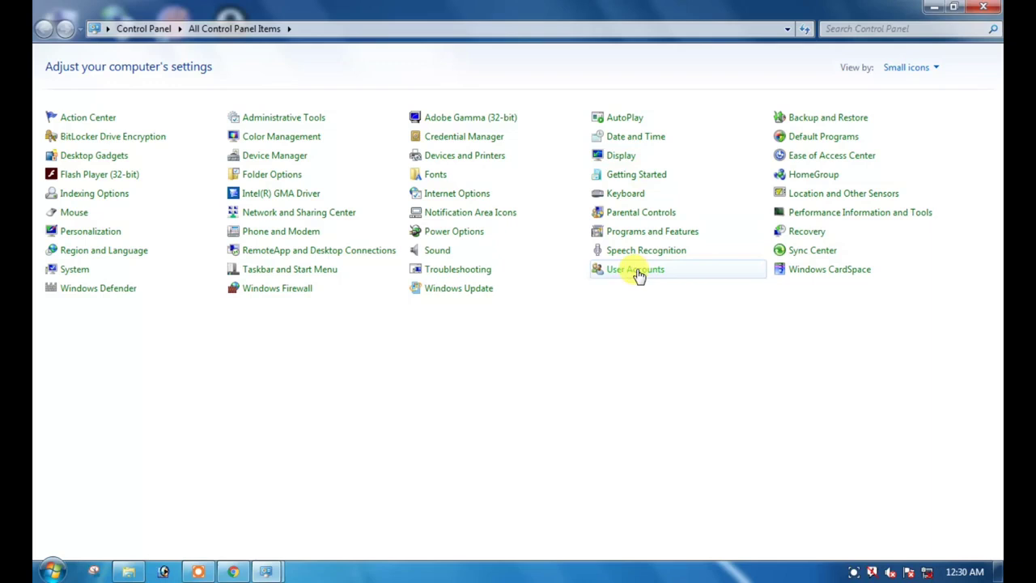
mouse_move(771, 327)
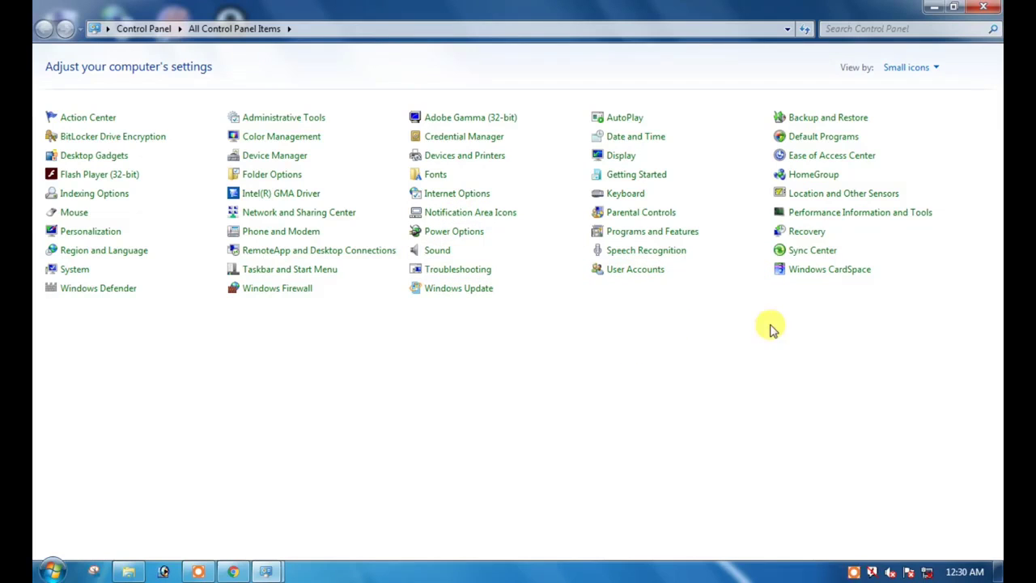
mouse_move(875, 311)
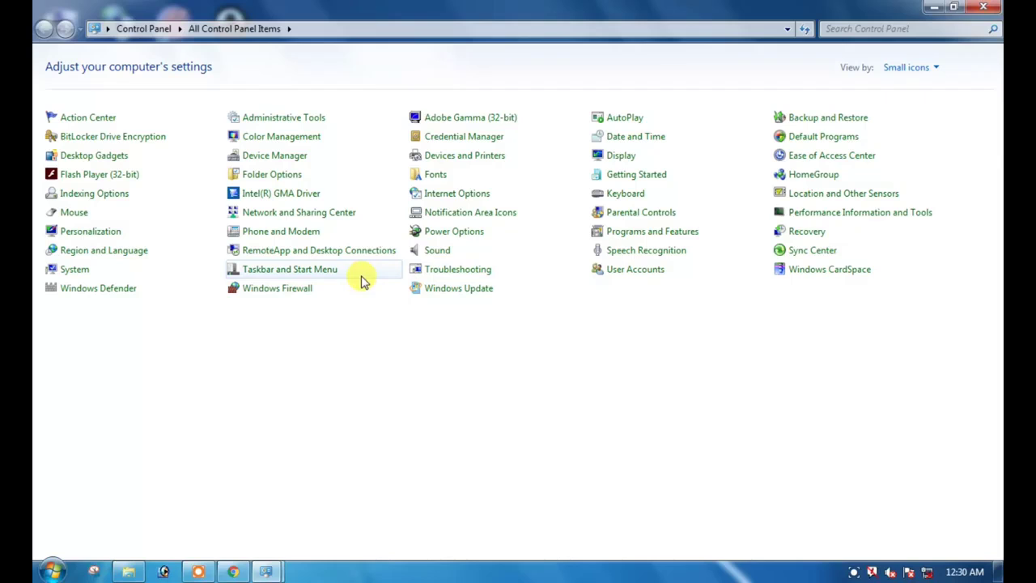
mouse_move(454, 230)
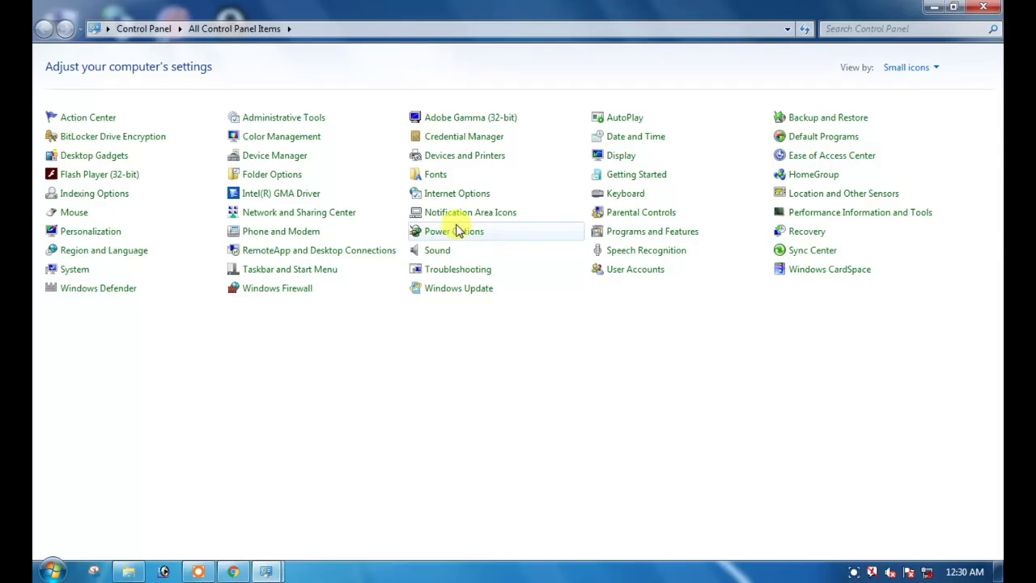
mouse_move(505, 232)
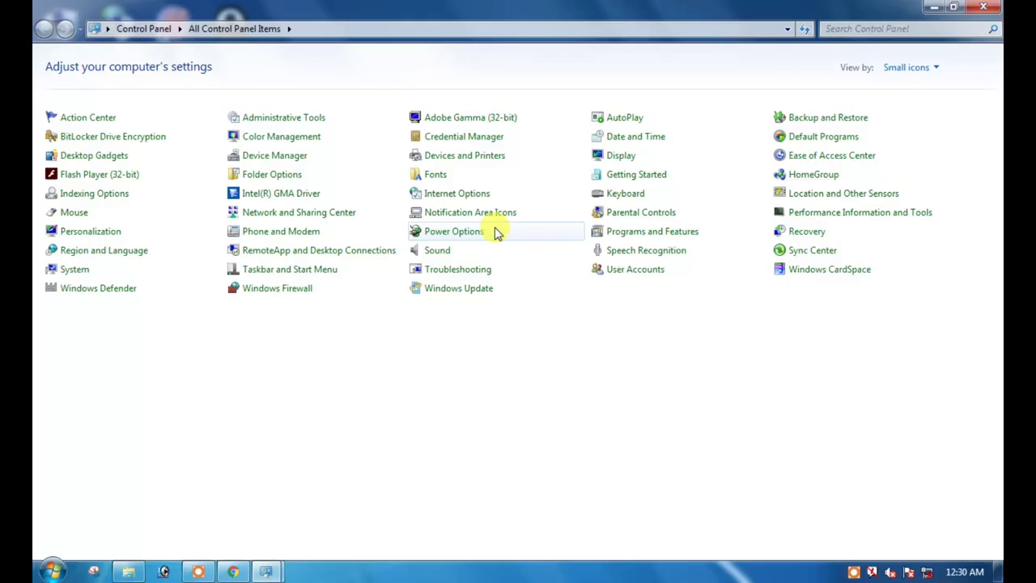
Open Power Options and go into Change plan settings for the Balanced (recommended) plan
click(453, 230)
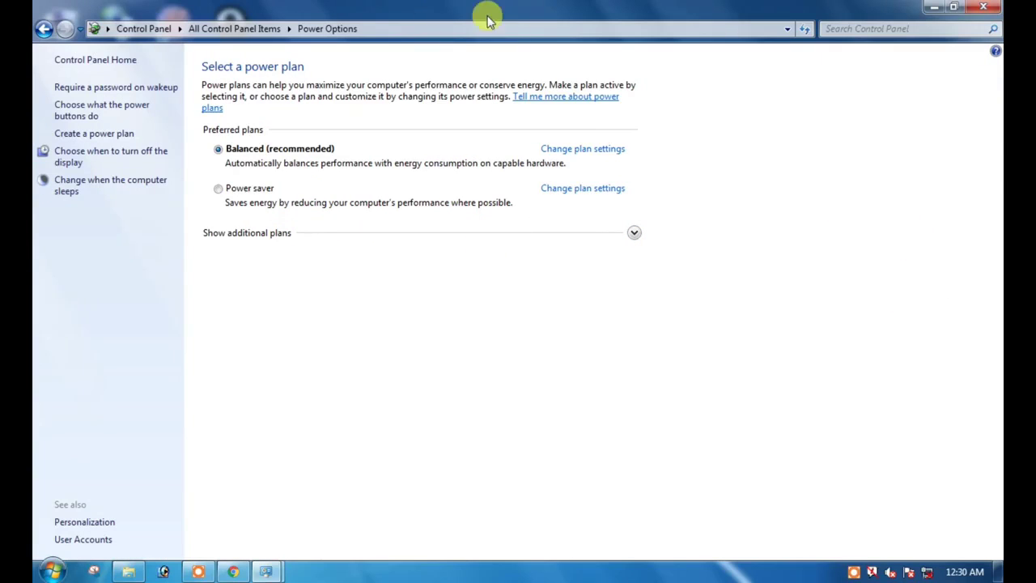
mouse_move(440, 152)
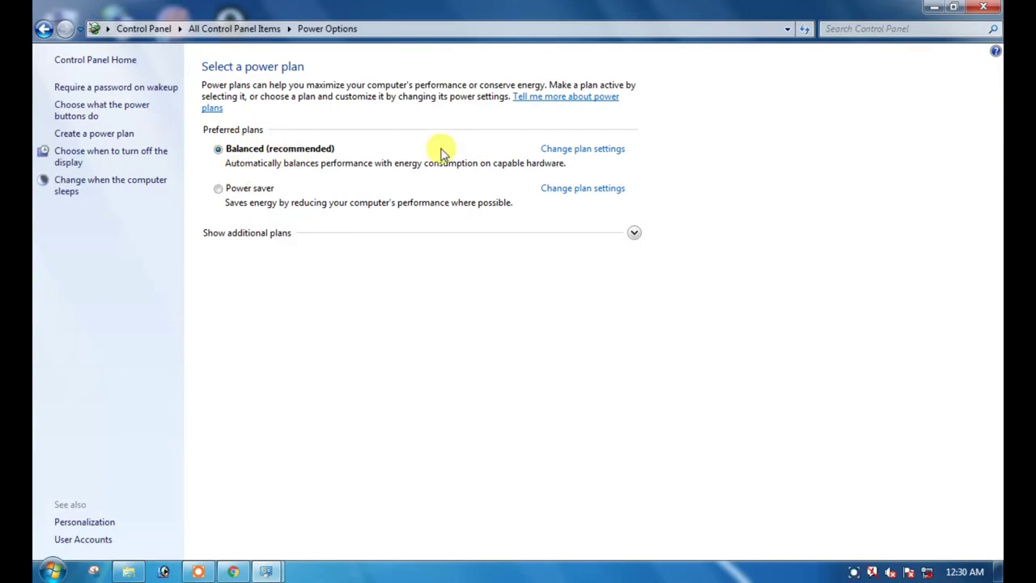
mouse_move(608, 172)
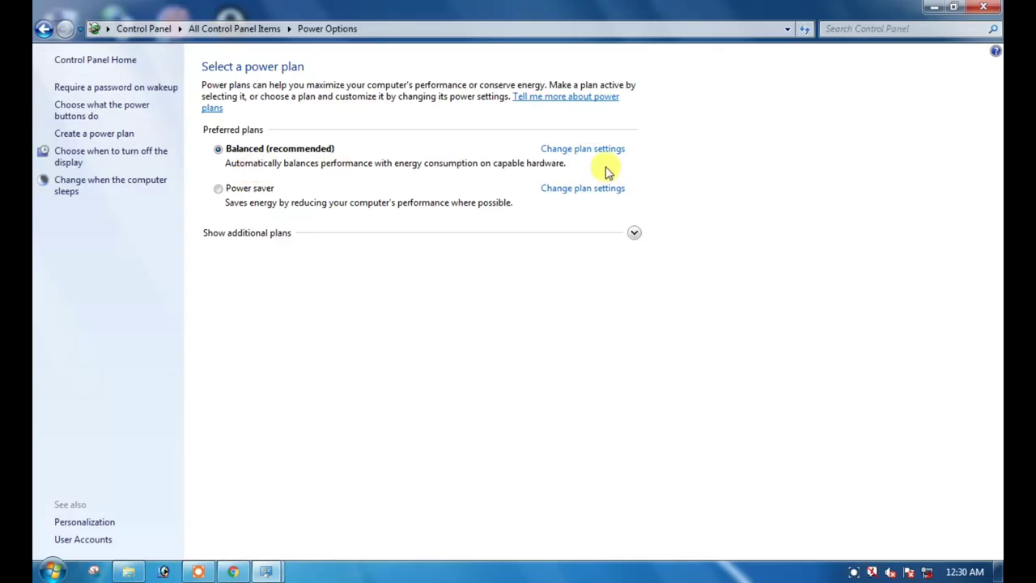
click(583, 149)
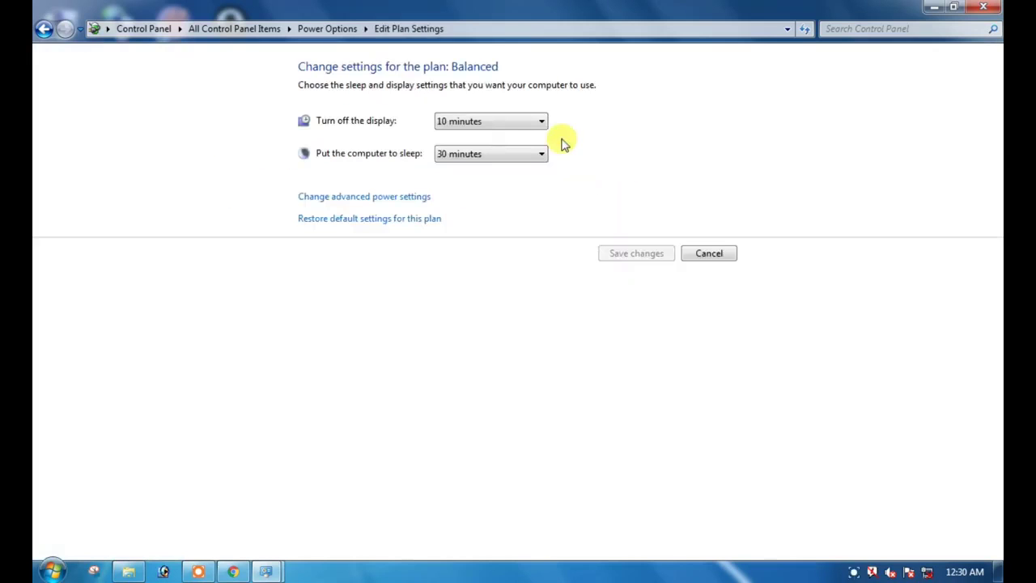
click(44, 29)
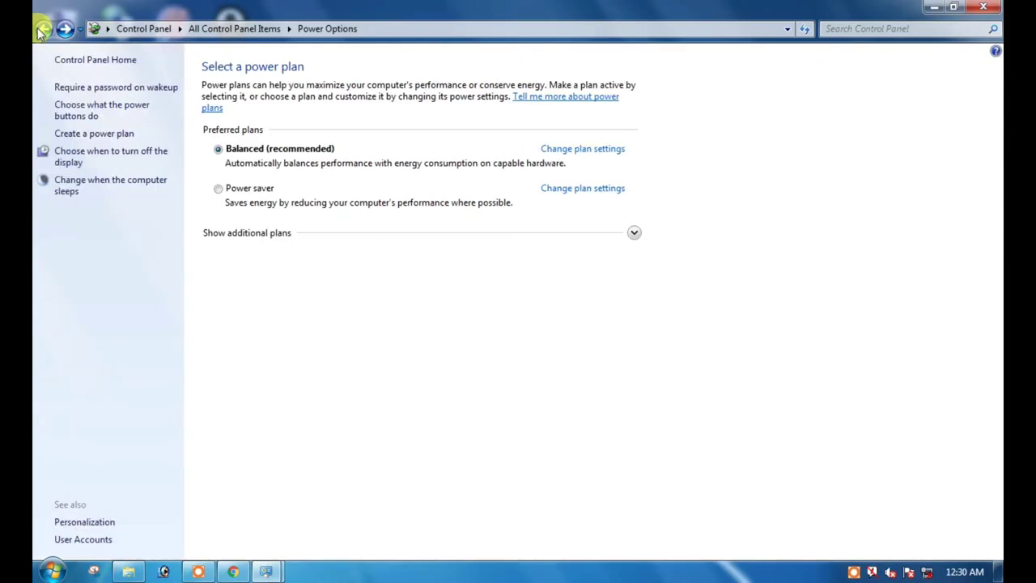
mouse_move(272, 149)
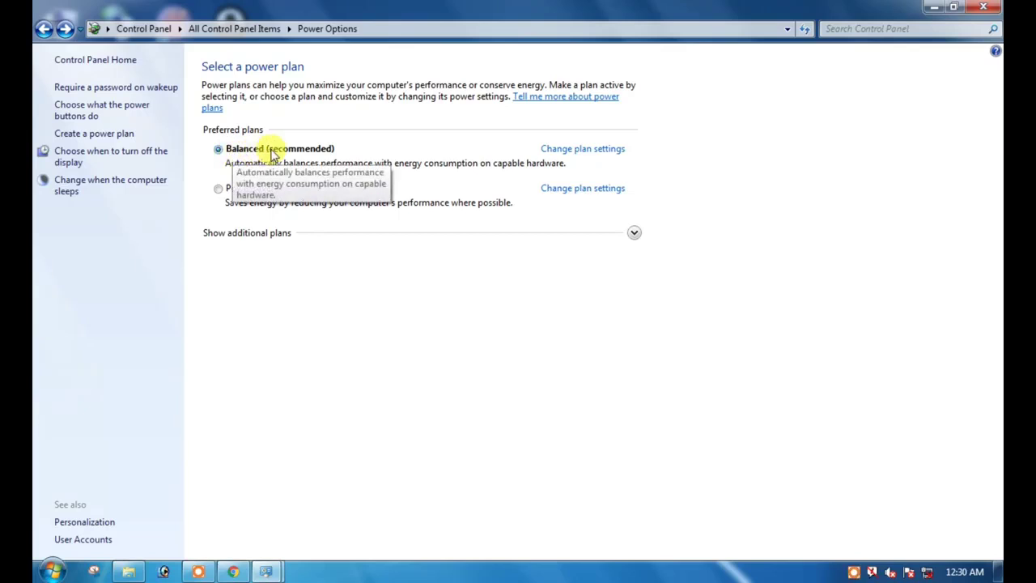
mouse_move(348, 154)
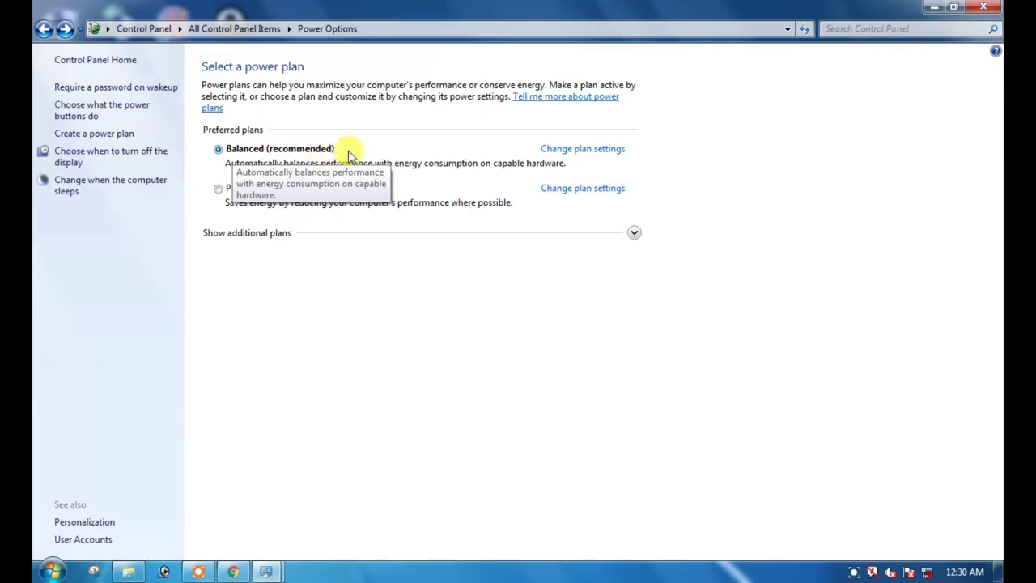
mouse_move(602, 153)
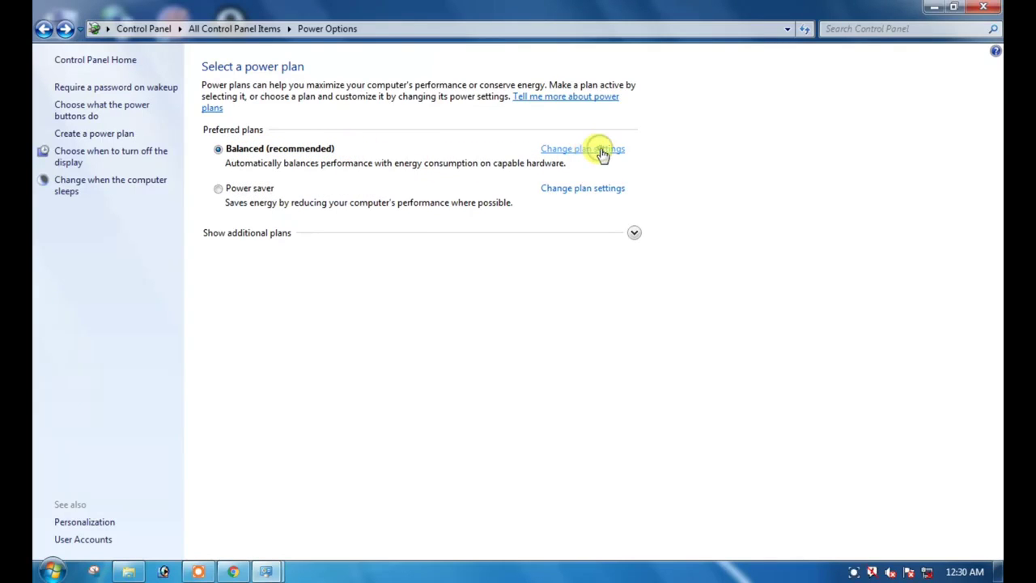
click(583, 149)
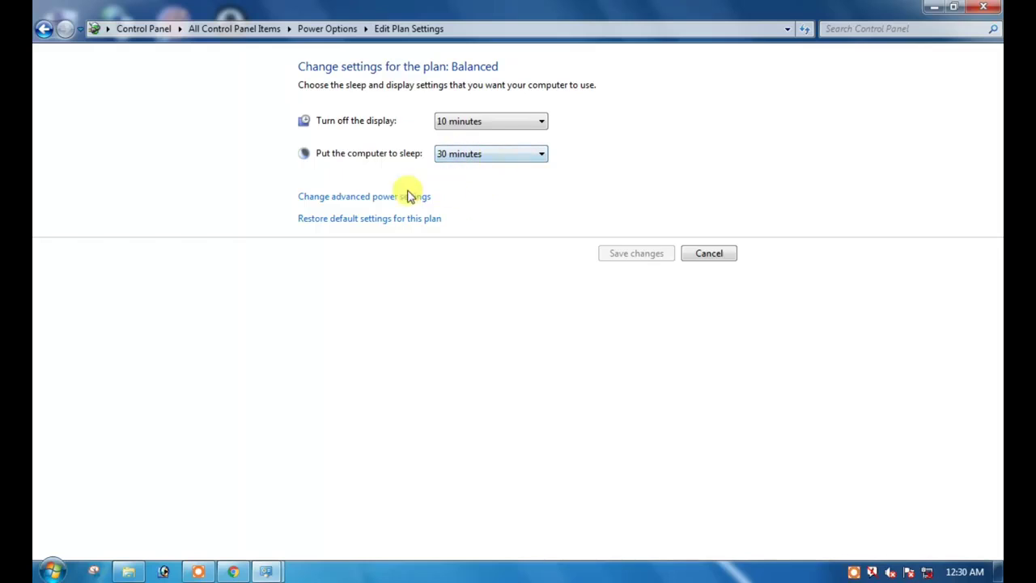
In the Balanced plan's advanced settings, expand USB settings to show USB selective suspend
click(365, 196)
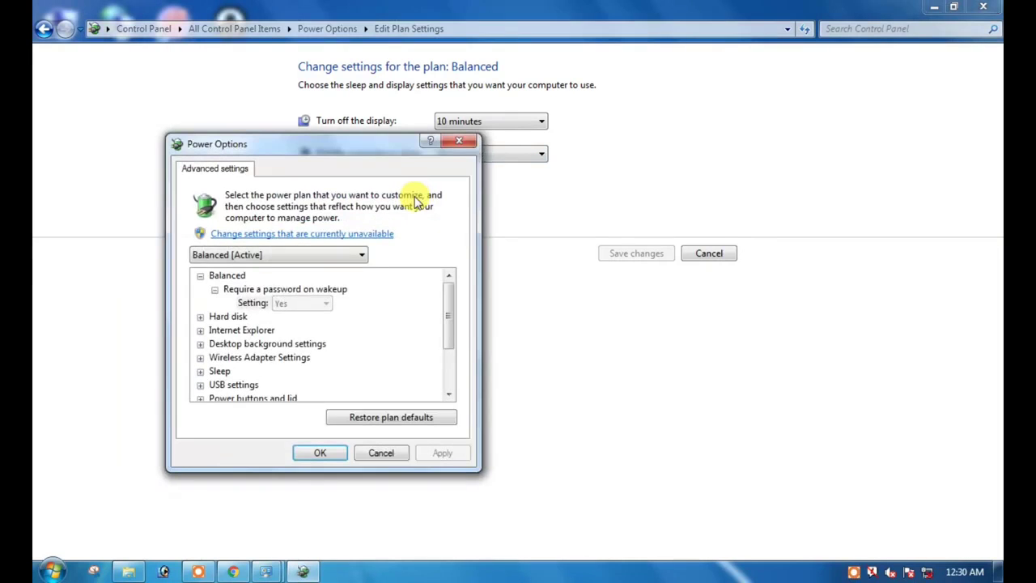
mouse_move(298, 363)
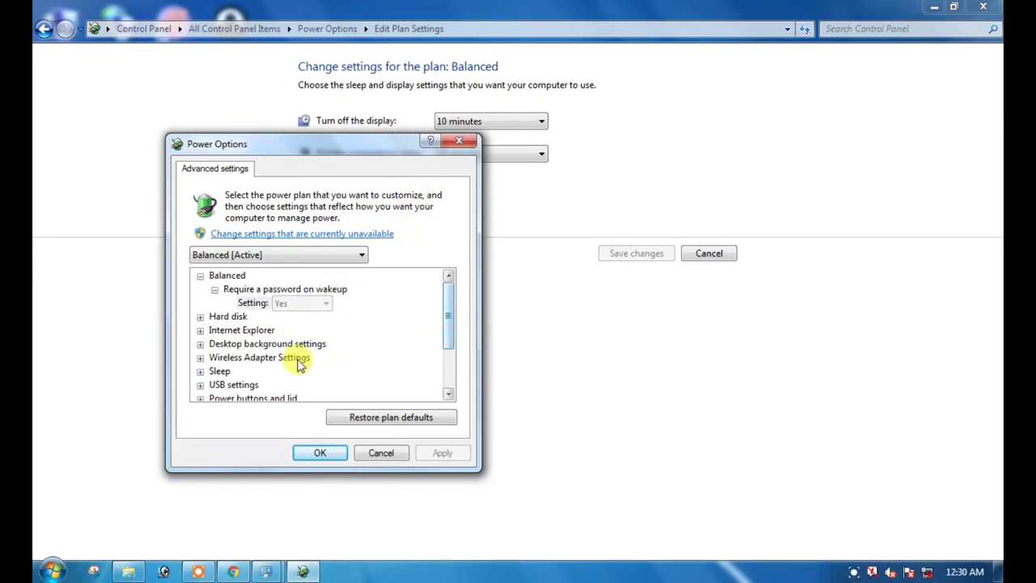
click(233, 385)
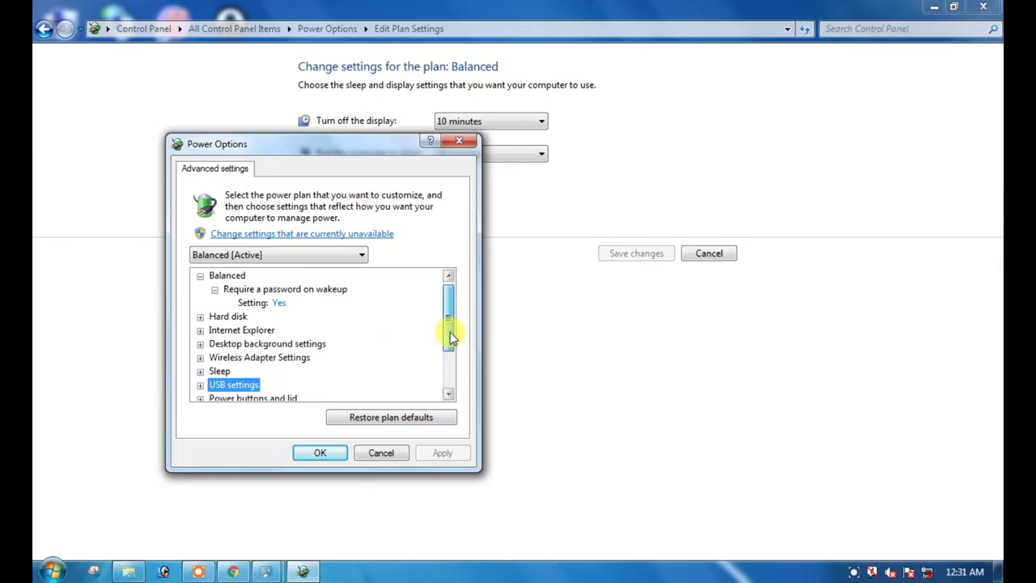
scroll(down, 3)
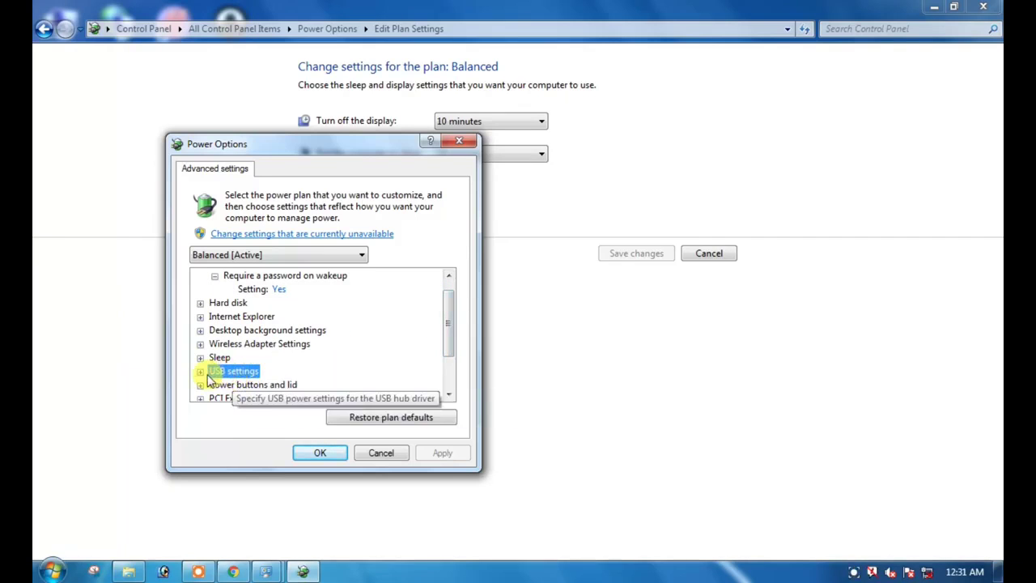
click(201, 371)
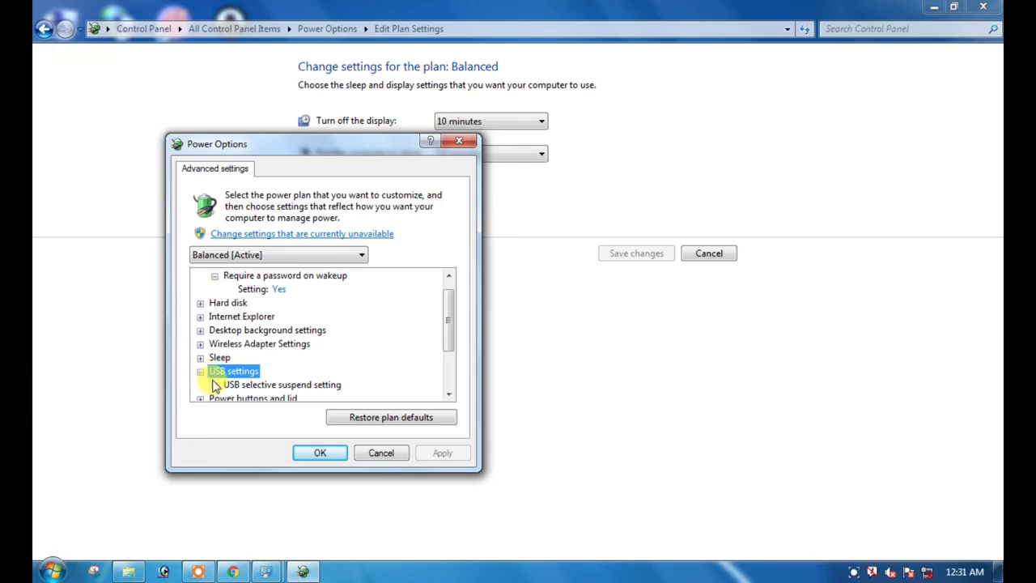
click(201, 371)
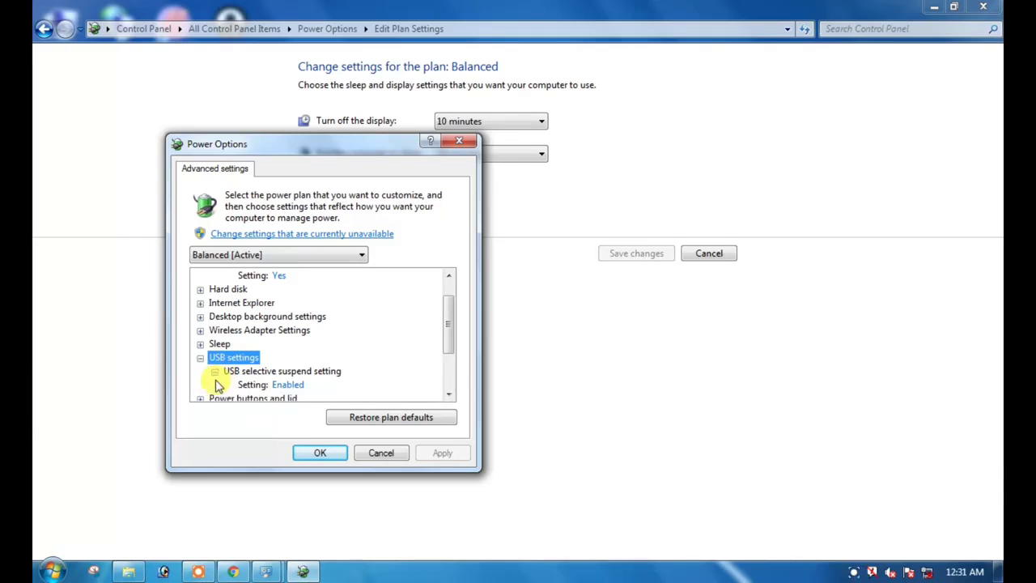
Set USB selective suspend to Disabled and apply the change
click(289, 386)
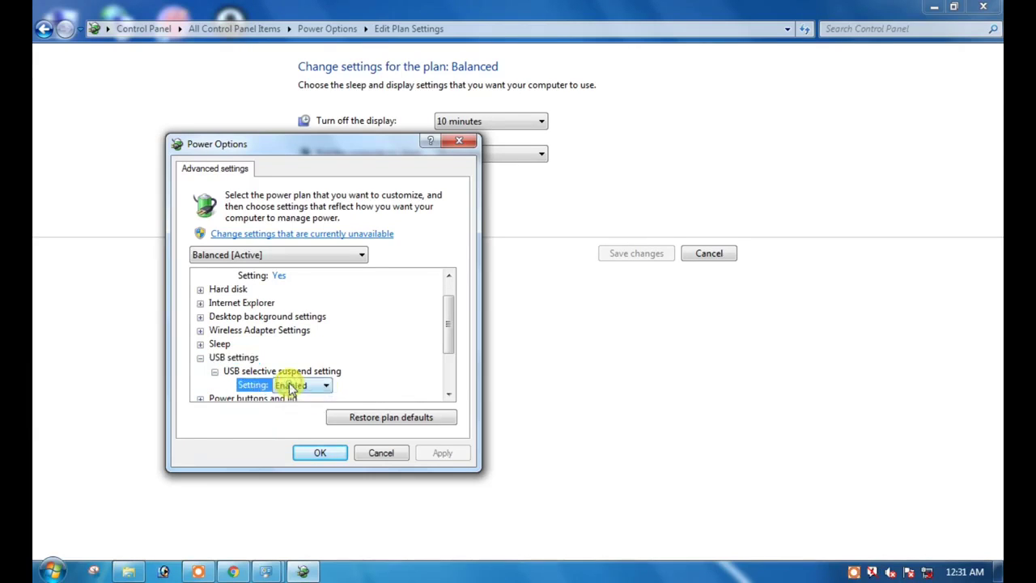
click(327, 386)
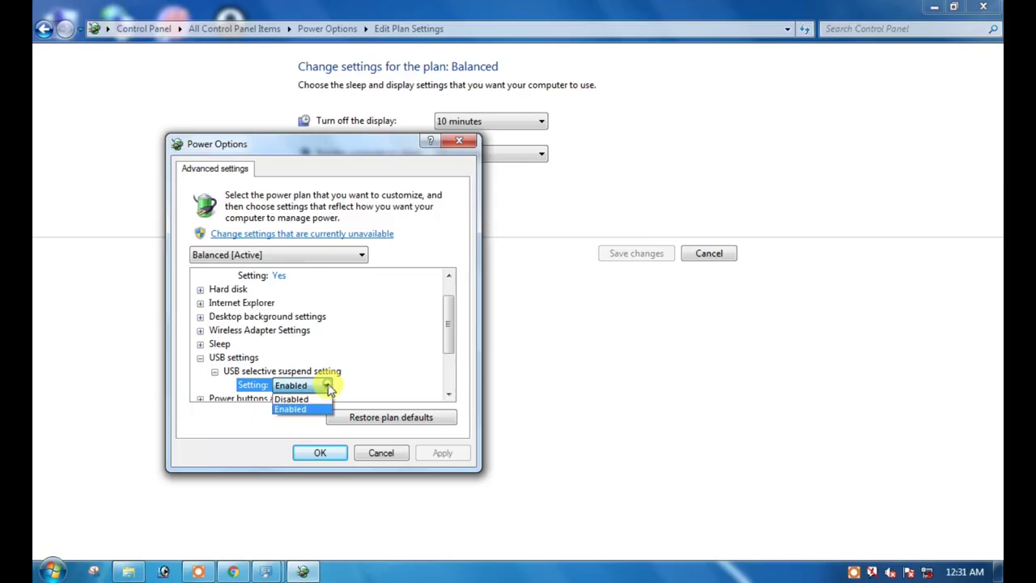
mouse_move(291, 398)
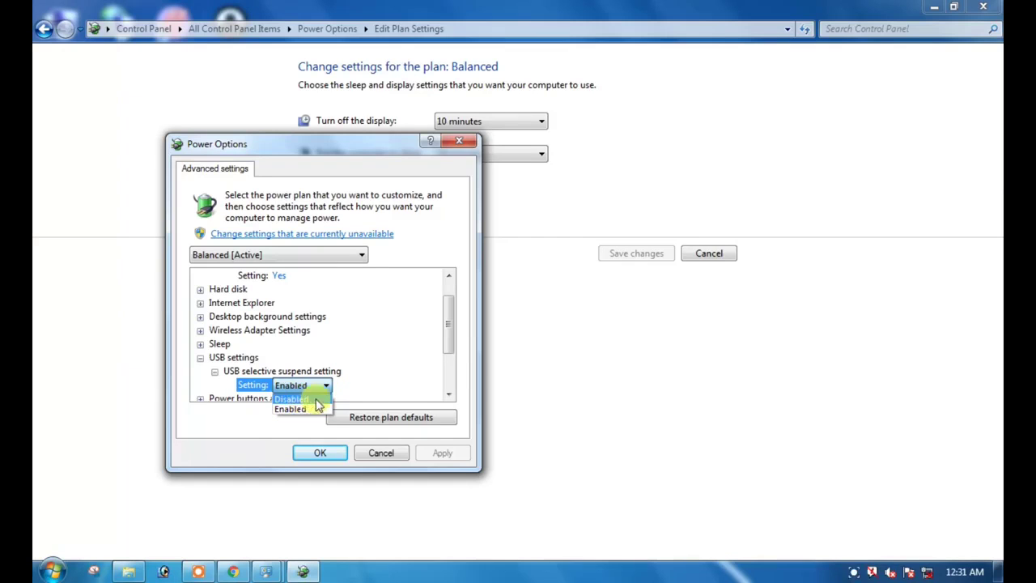
click(291, 398)
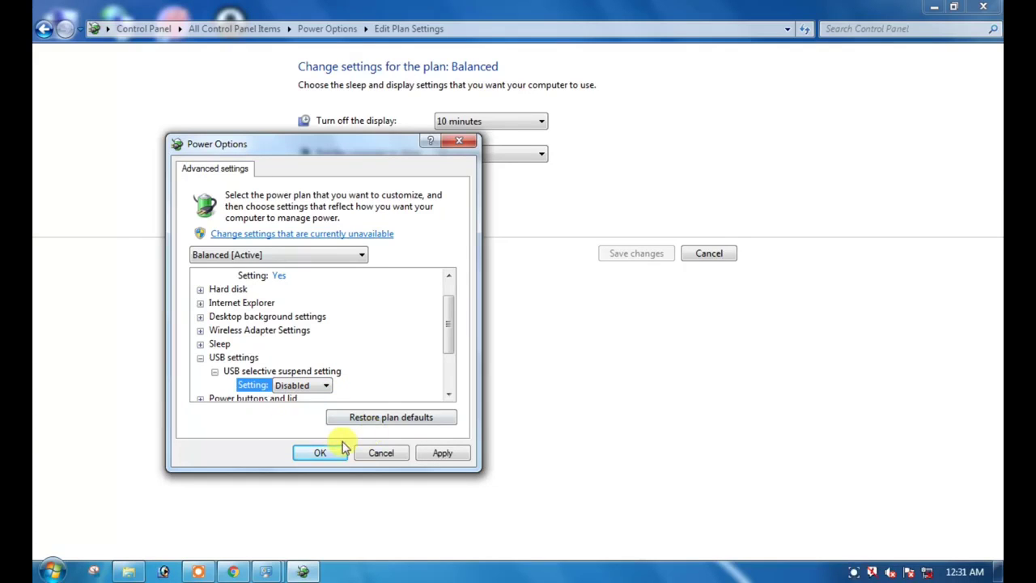
mouse_move(442, 453)
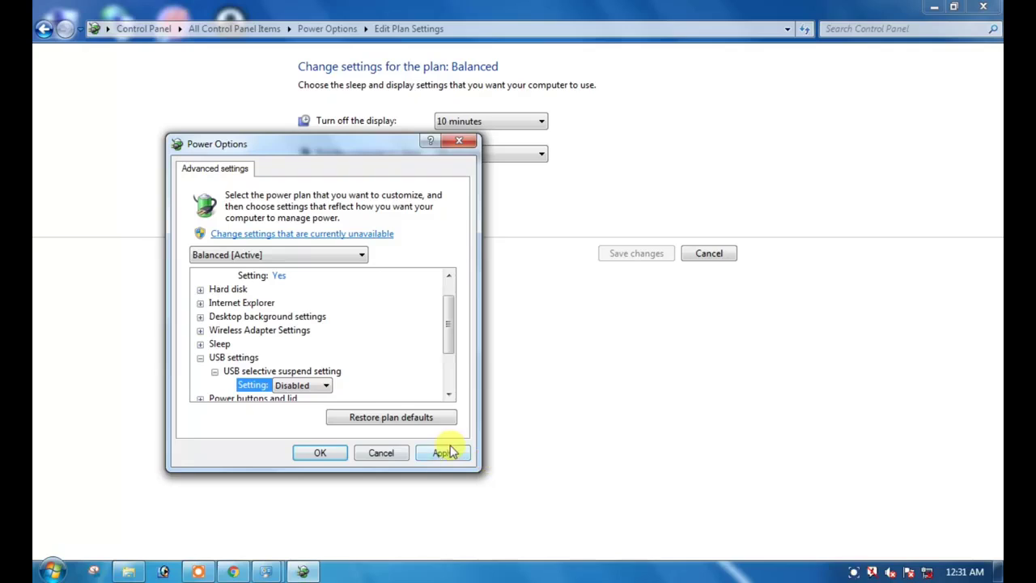
click(443, 453)
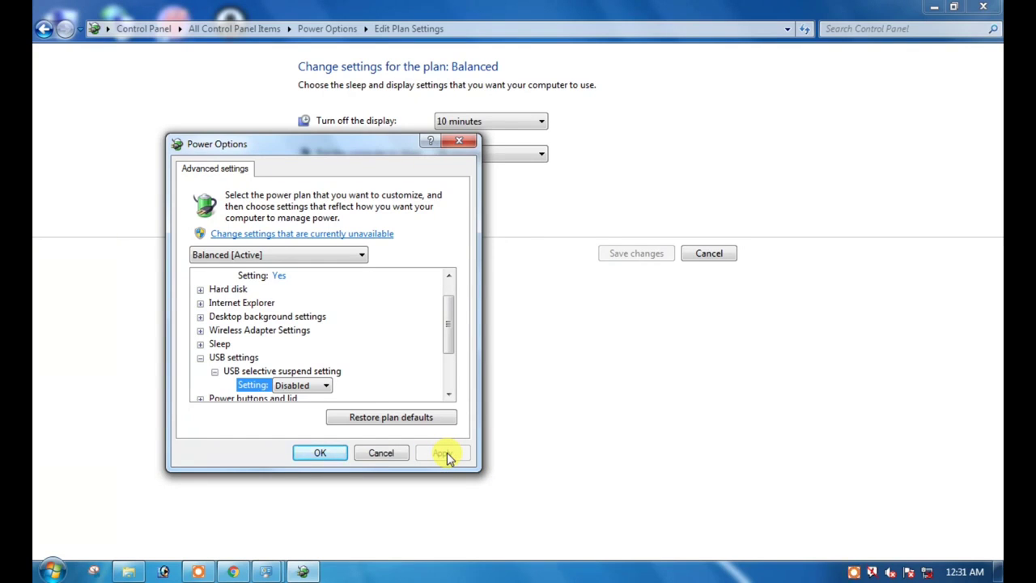
click(444, 453)
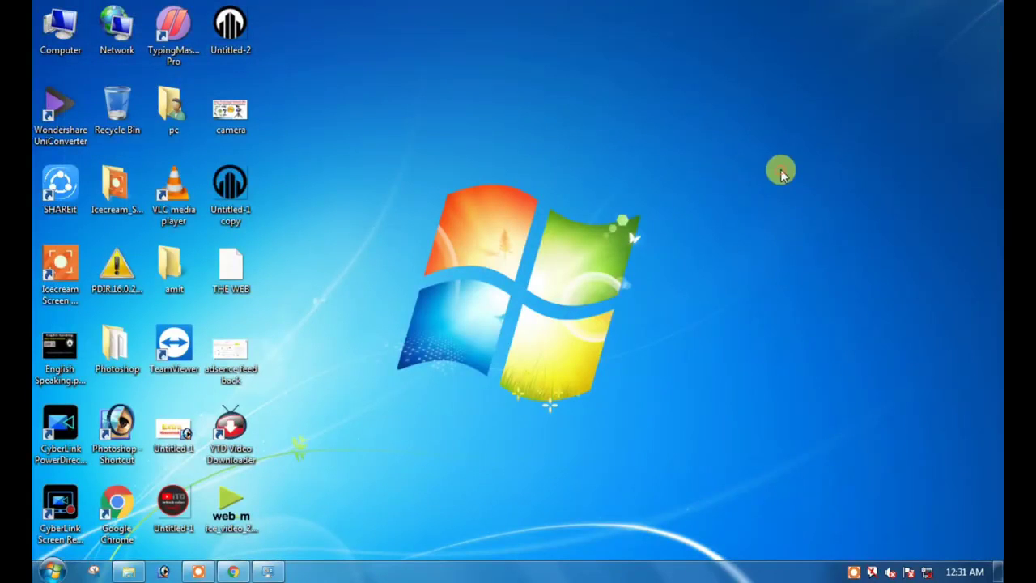
Refresh the desktop from its right-click menu with no windows open
right_click(781, 171)
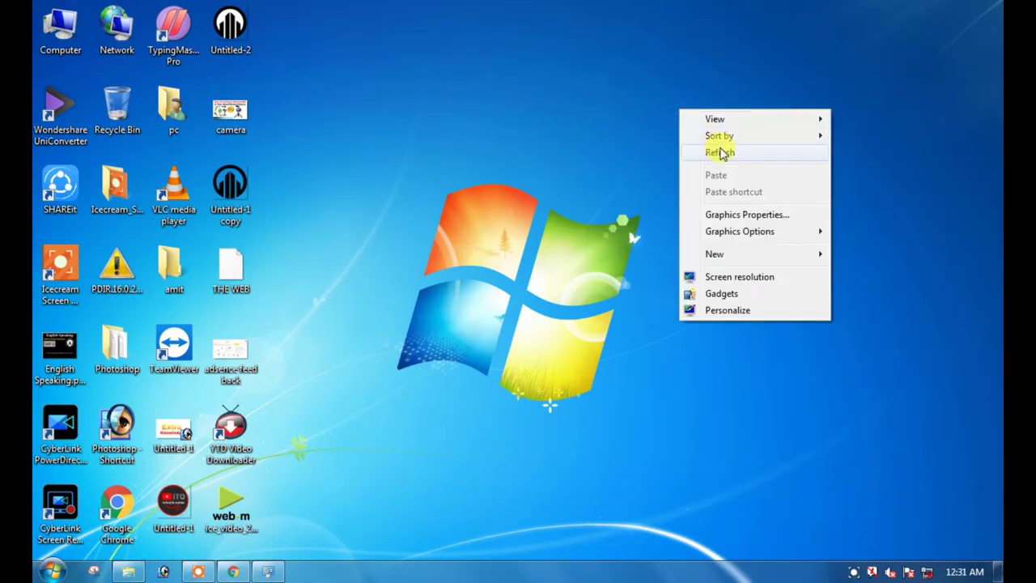
click(720, 152)
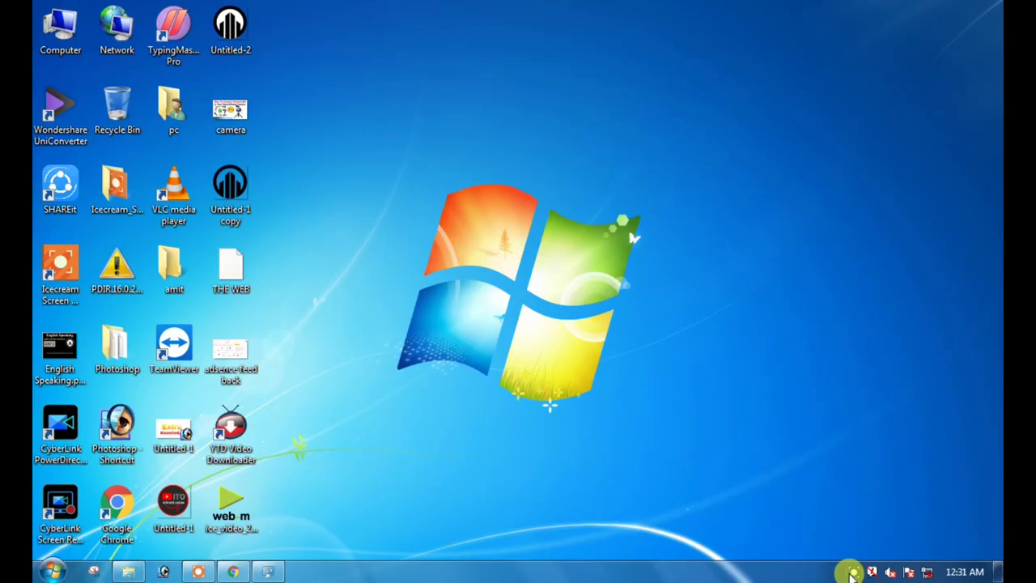
click(850, 571)
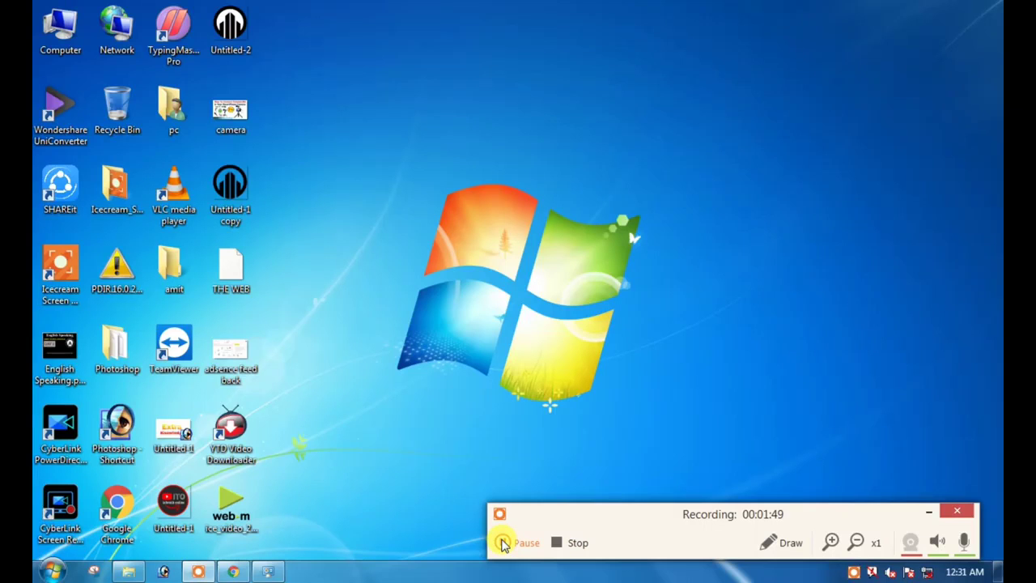
right_click(646, 154)
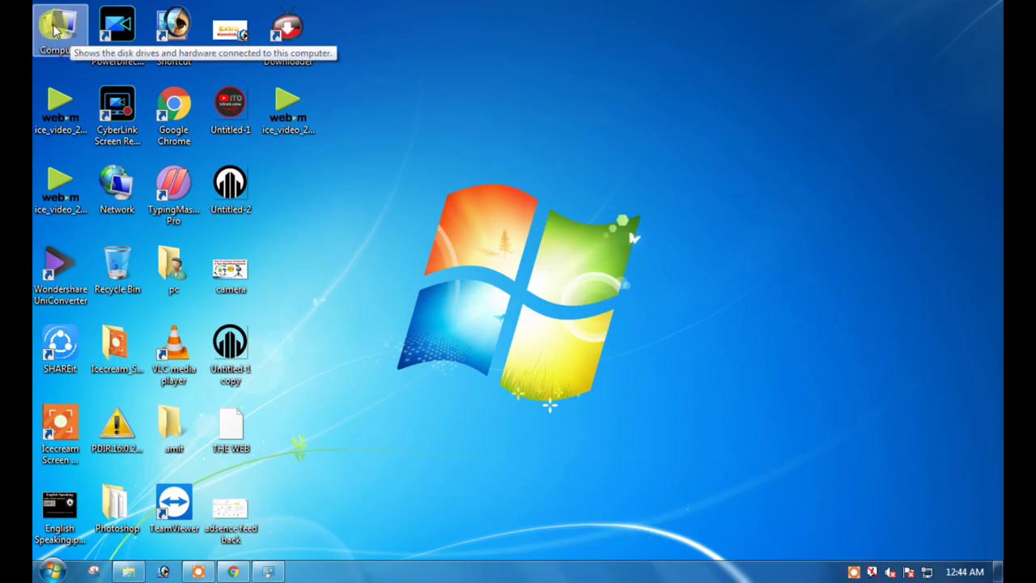
Manage the computer, view Disk Management, then switch to Device Manager
right_click(60, 24)
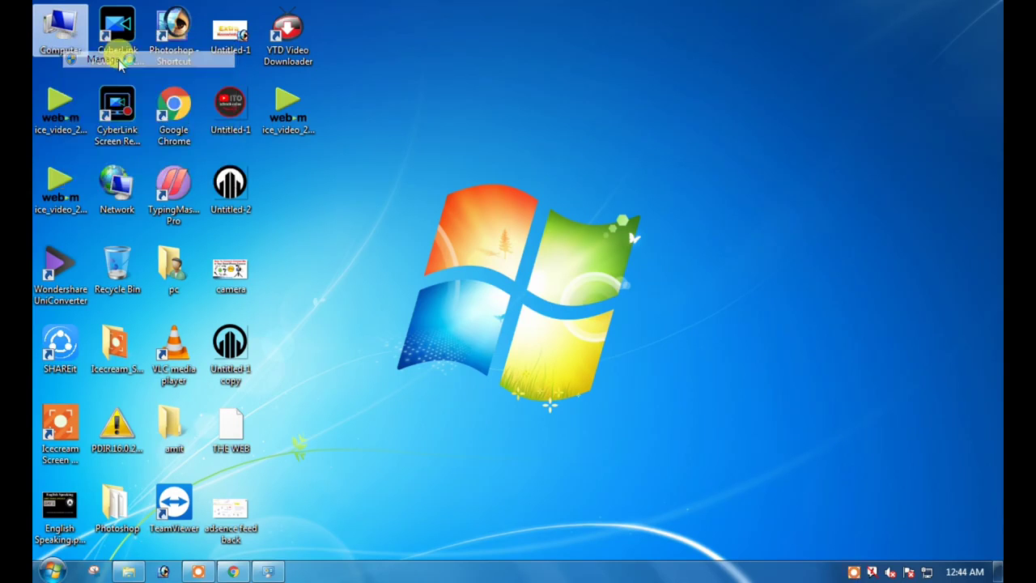
mouse_move(116, 33)
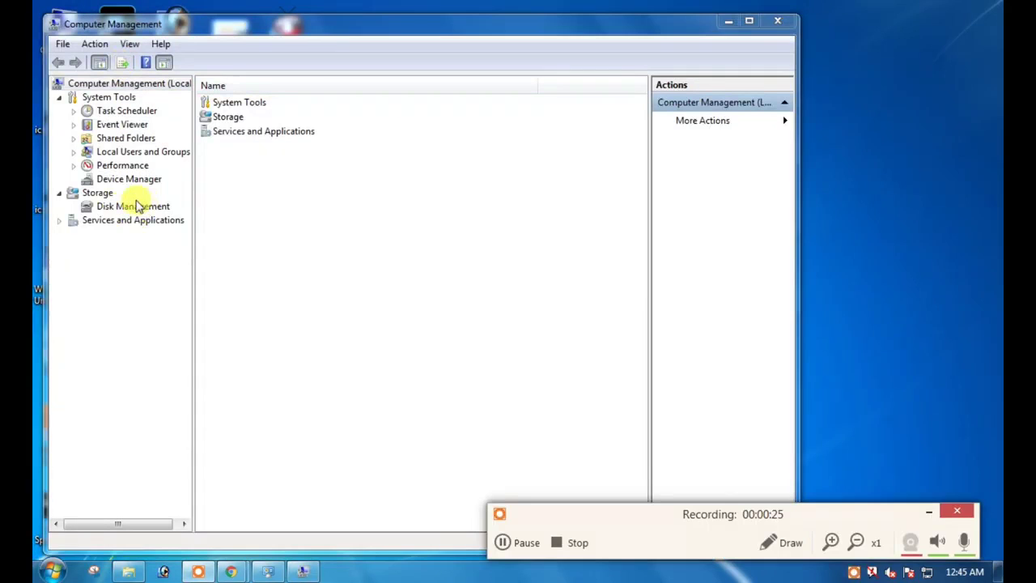
click(132, 206)
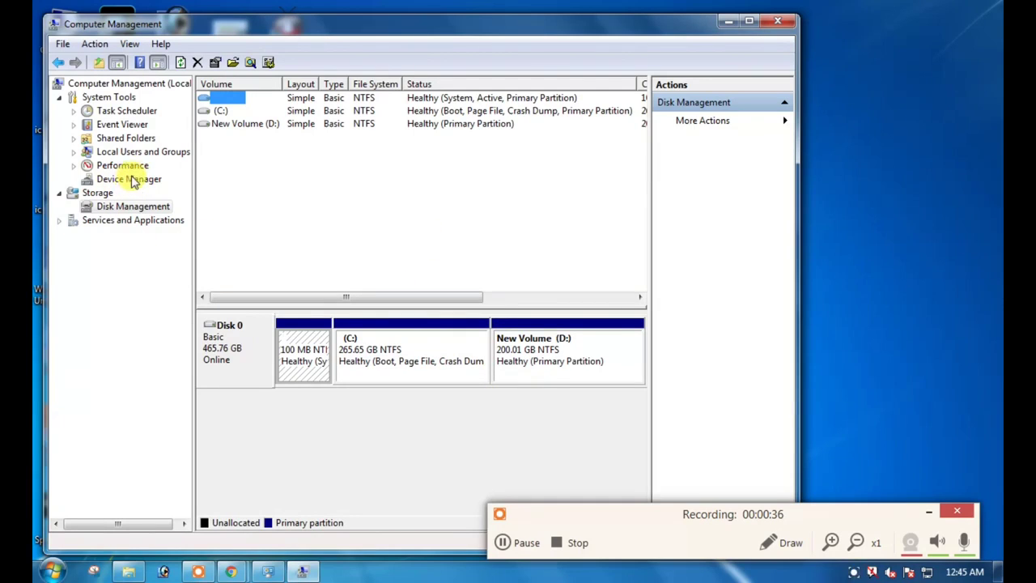
click(128, 178)
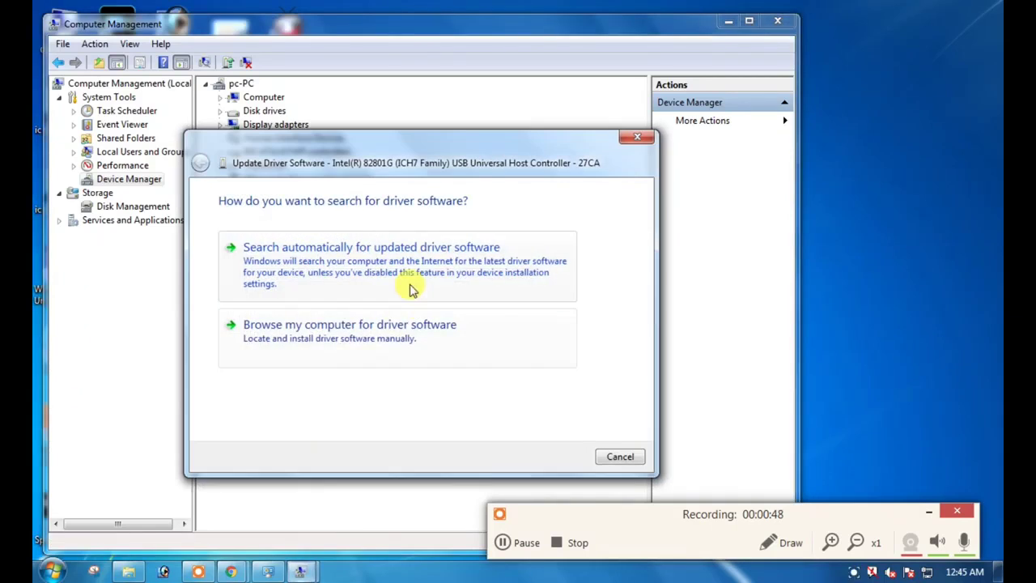
Pick the installed 27CA host controller driver from the list, install it and close the confirmation
click(350, 324)
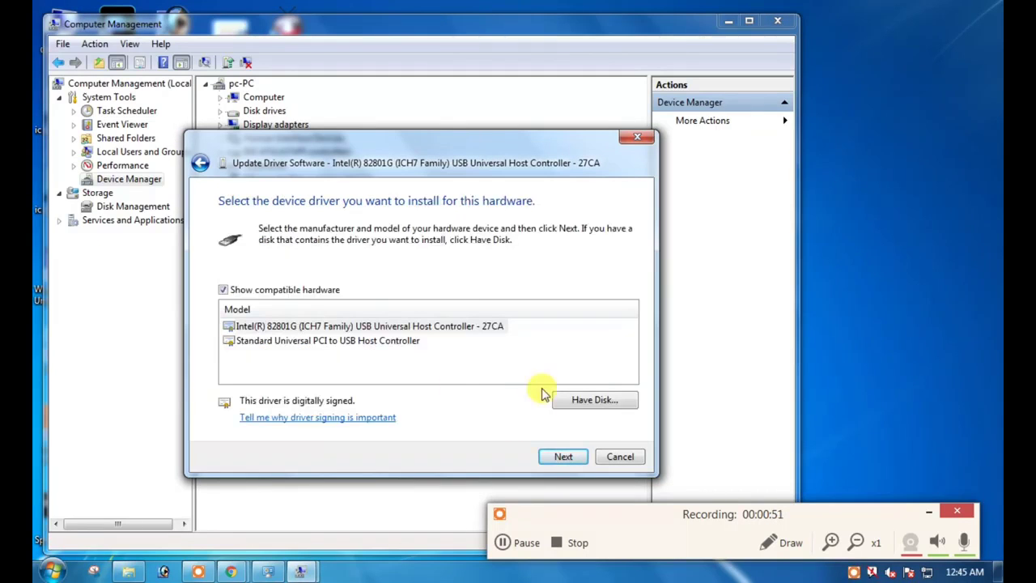
click(563, 456)
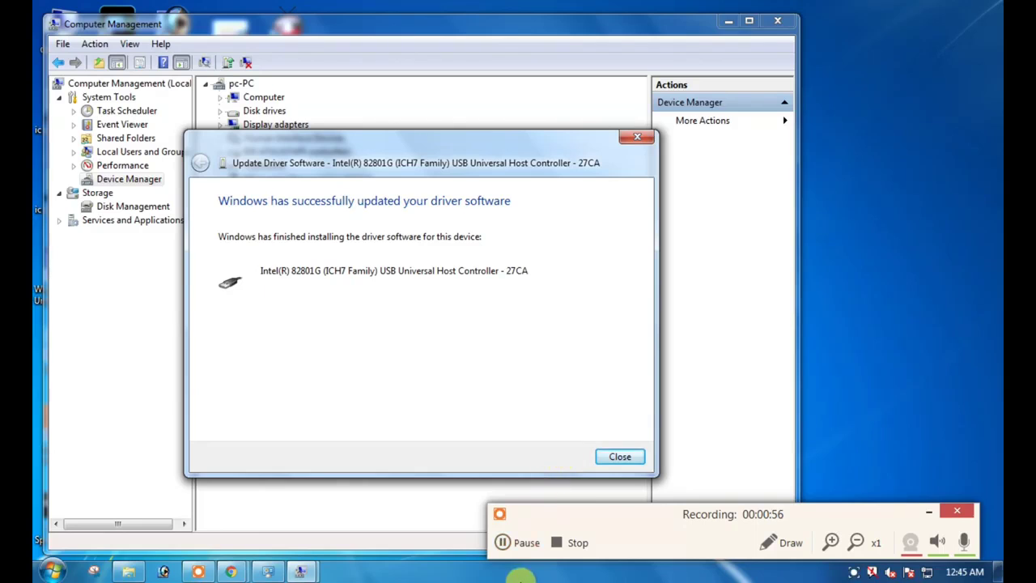
click(618, 456)
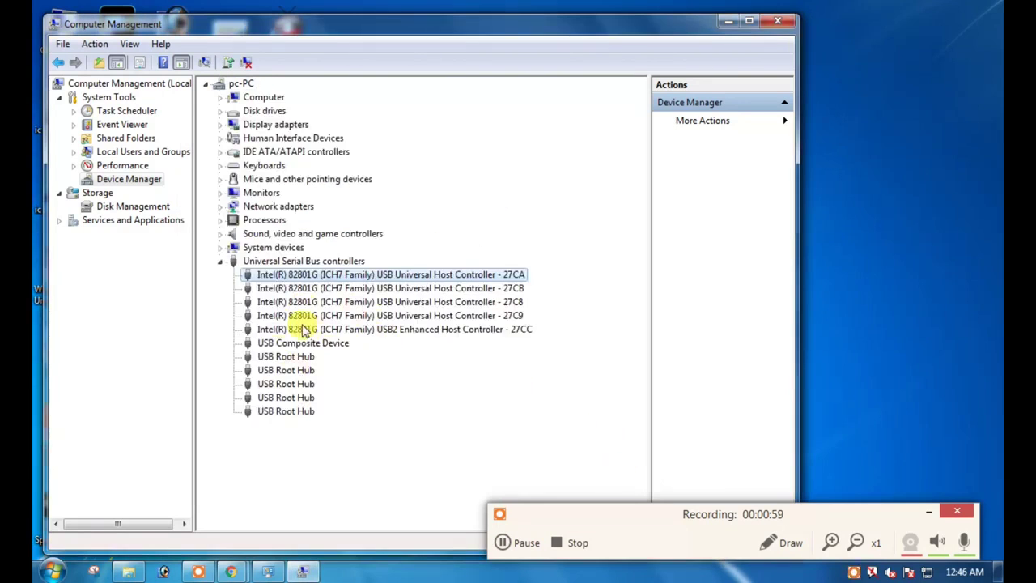
Reinstall the 27CB and 27C8 host controller drivers from the installed-driver list and close the confirmation
right_click(390, 289)
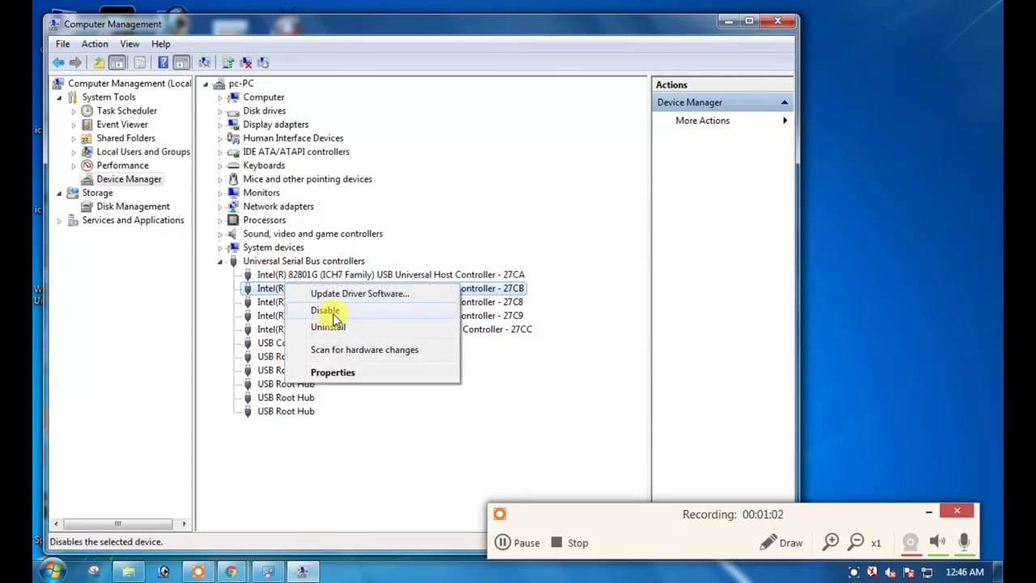
click(359, 293)
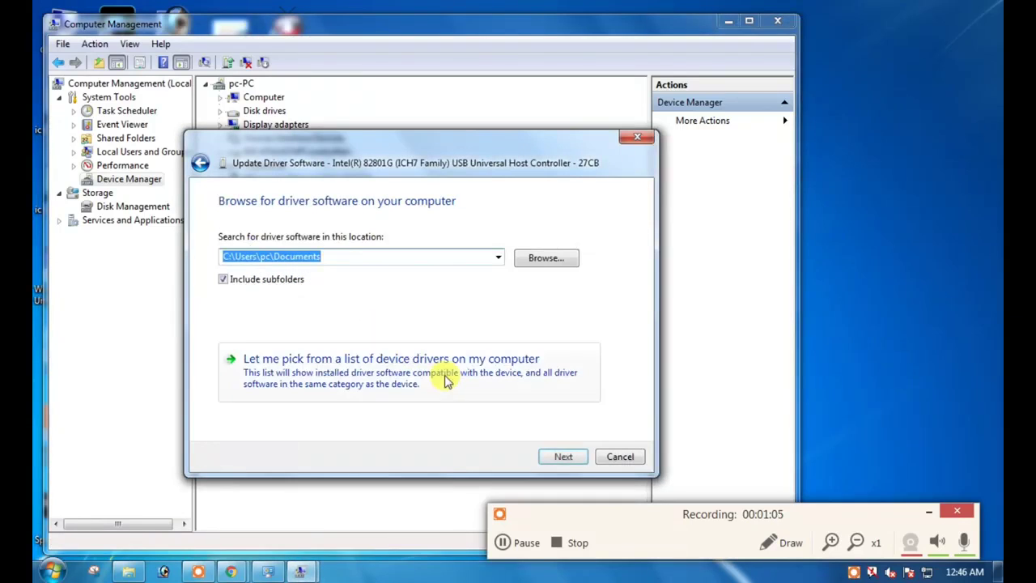
click(563, 456)
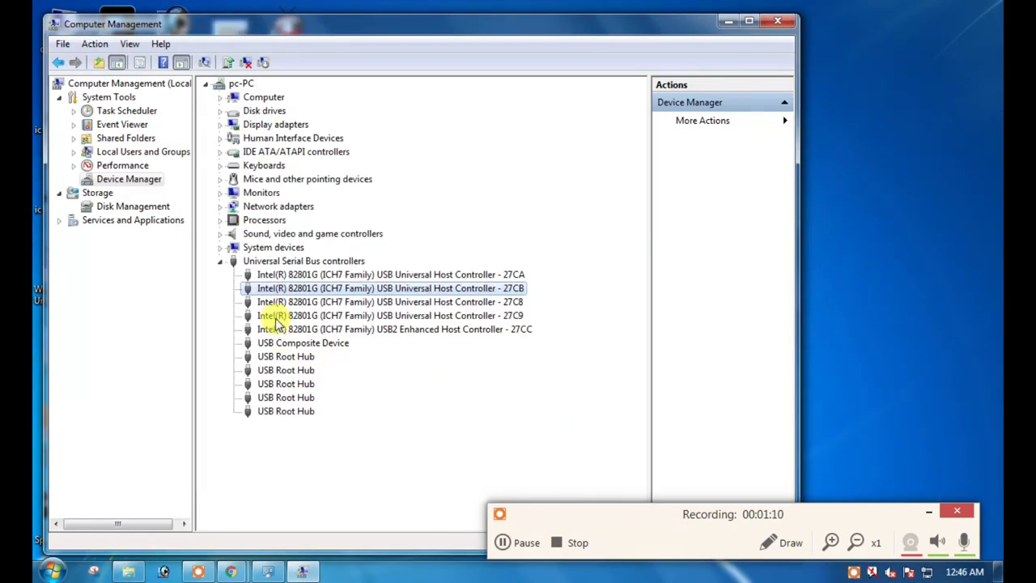
right_click(392, 302)
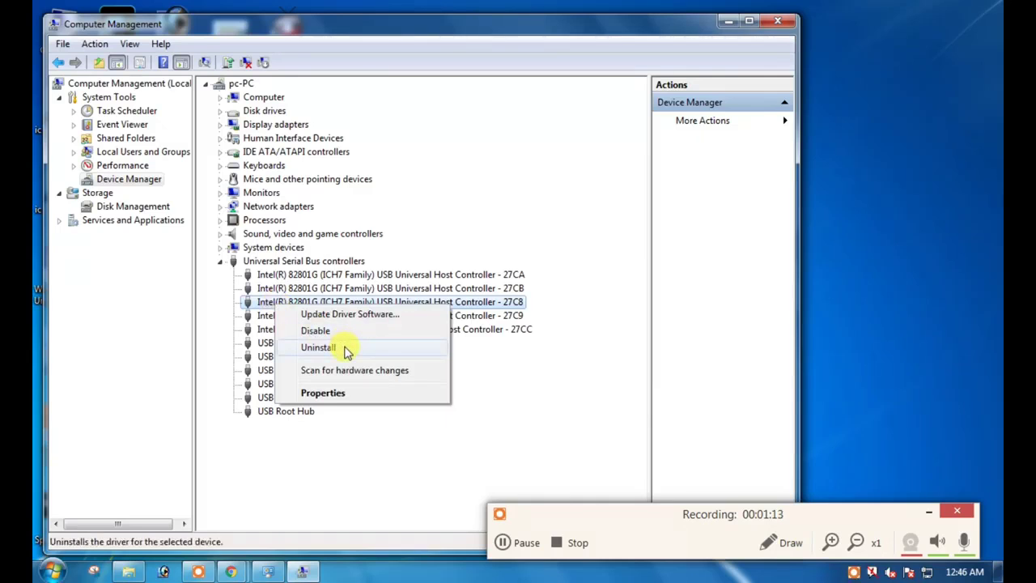
click(349, 315)
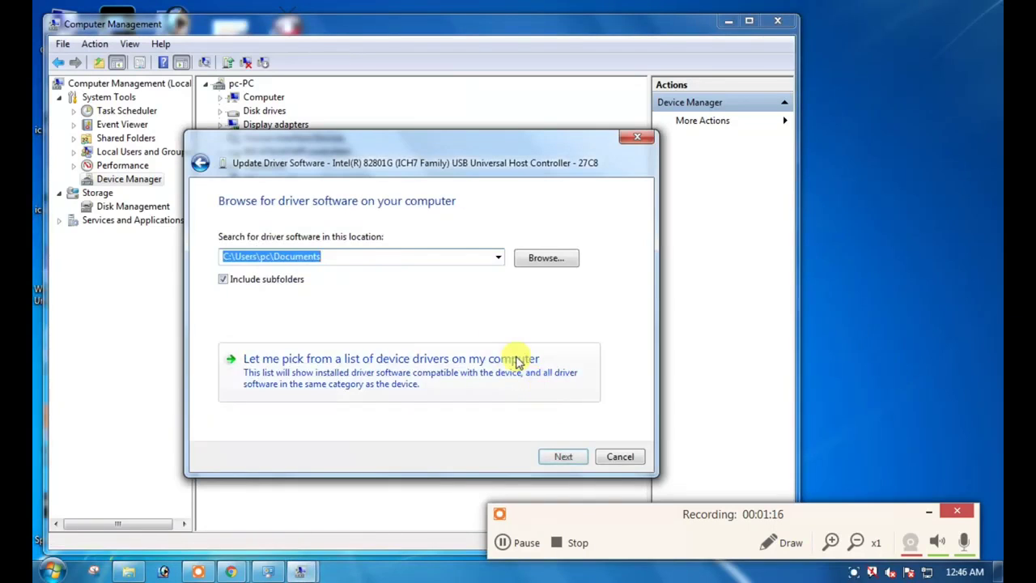
click(563, 456)
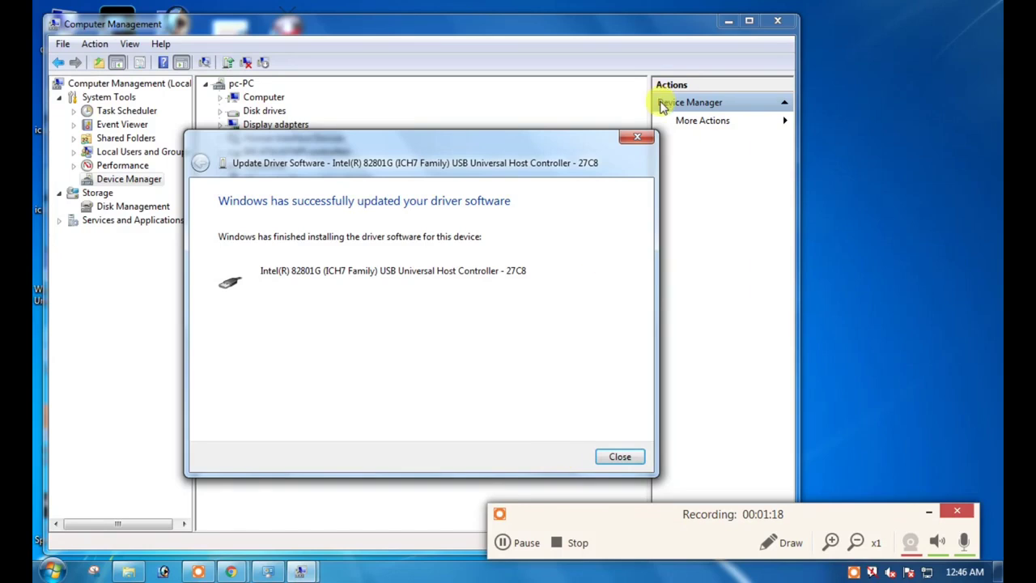
click(619, 457)
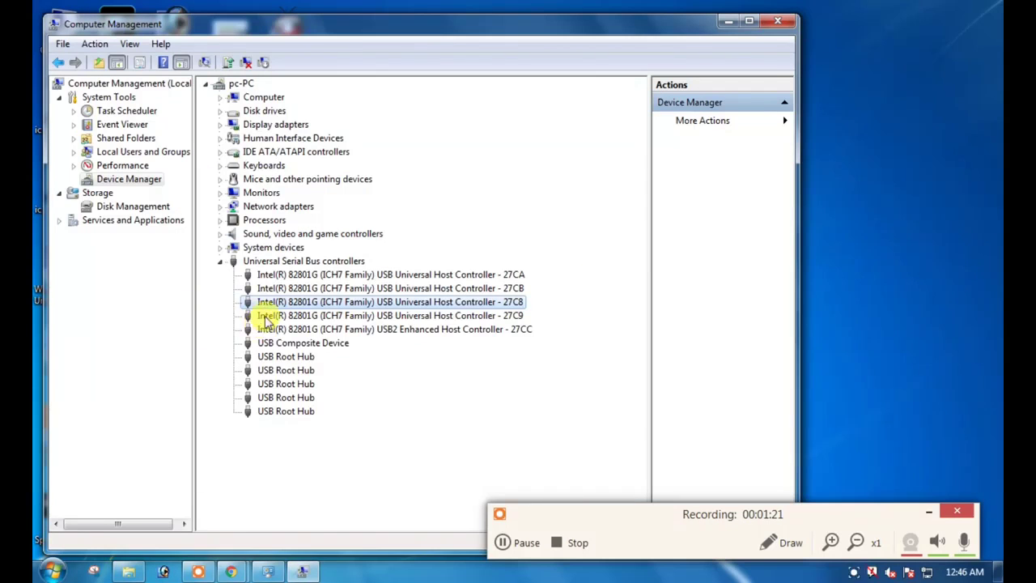